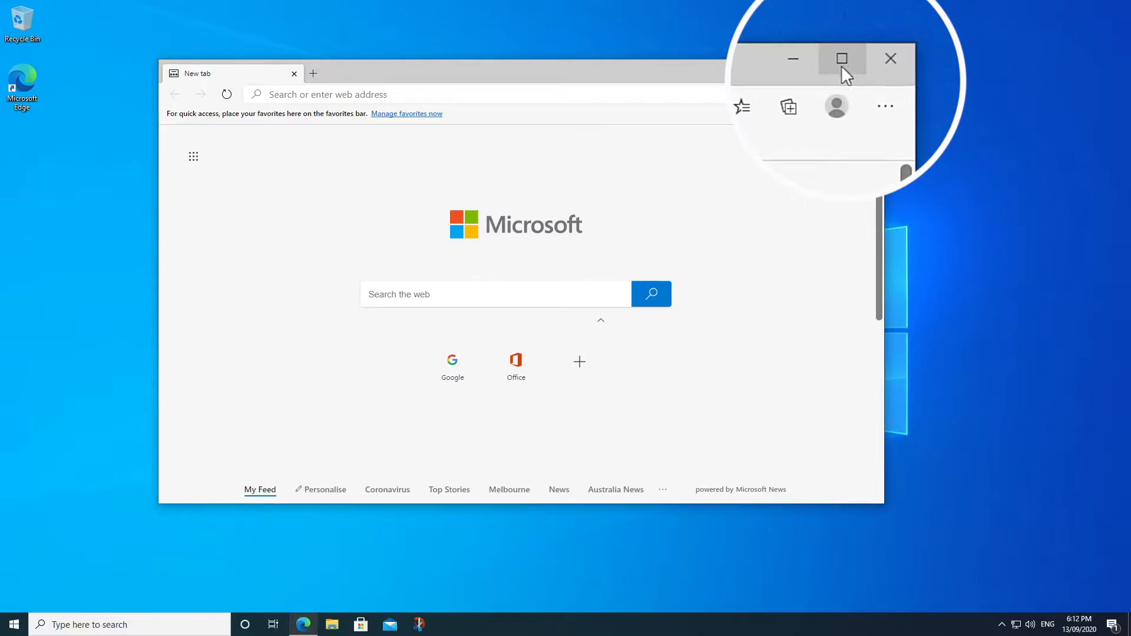
# Maximize and restore the Edge window three times with the title-bar buttons
pyautogui.click(842, 59)
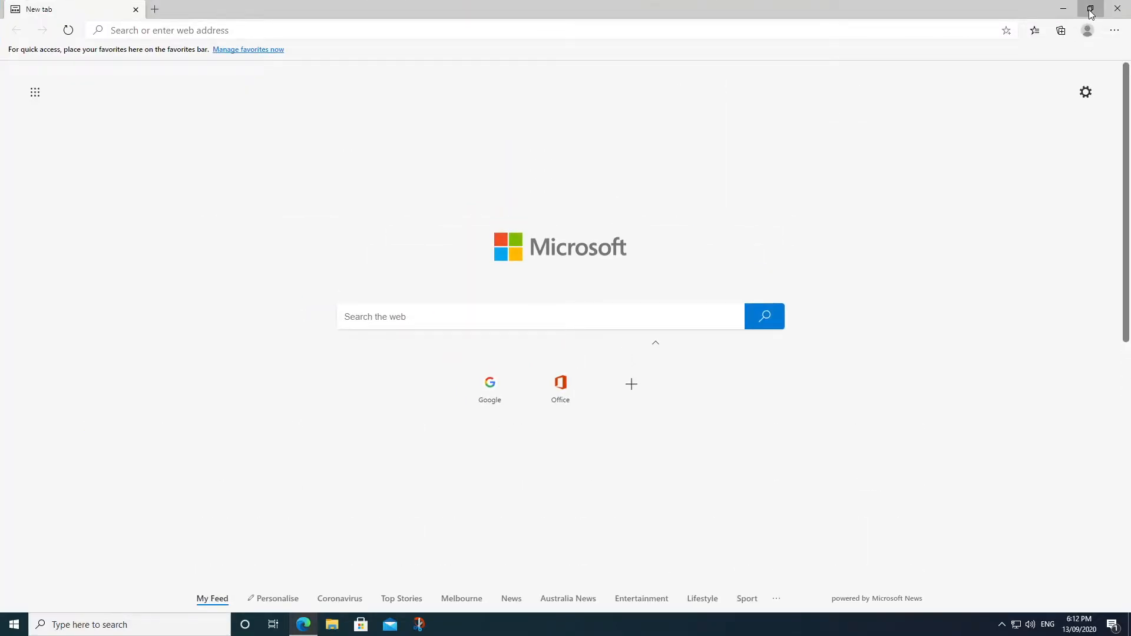
pyautogui.click(1089, 8)
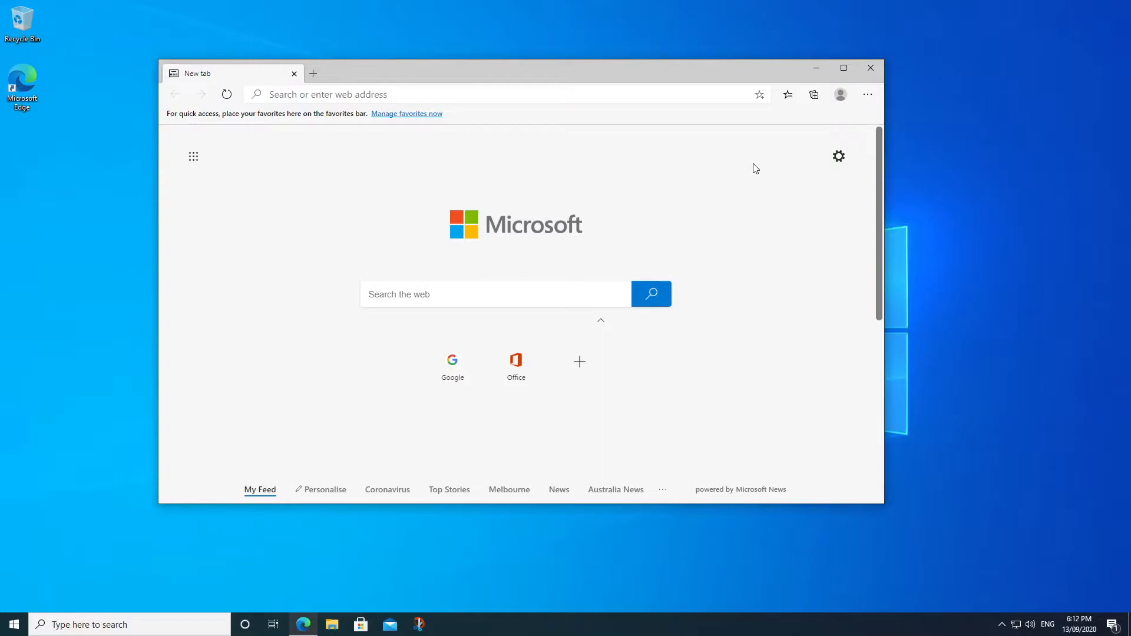
pyautogui.moveTo(644, 73)
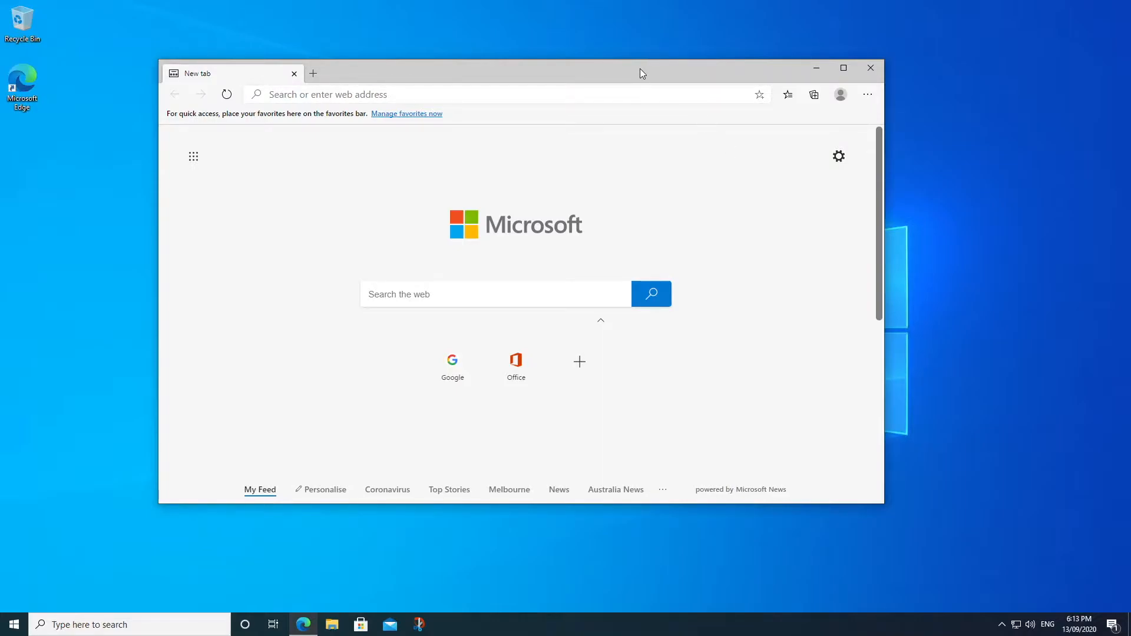
pyautogui.click(843, 69)
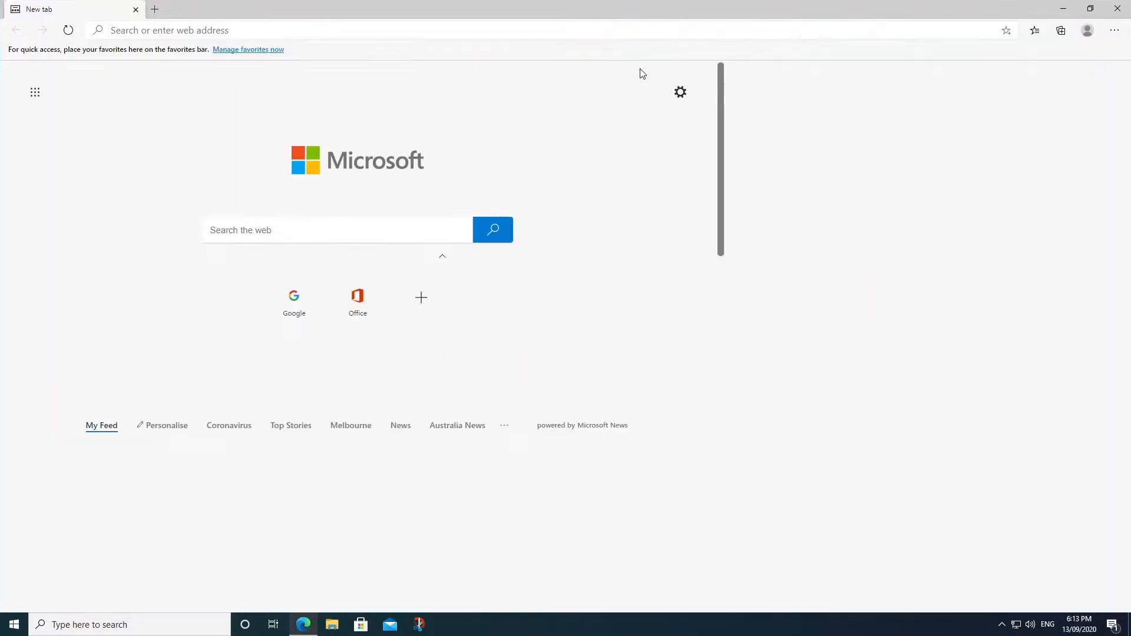
pyautogui.click(1089, 7)
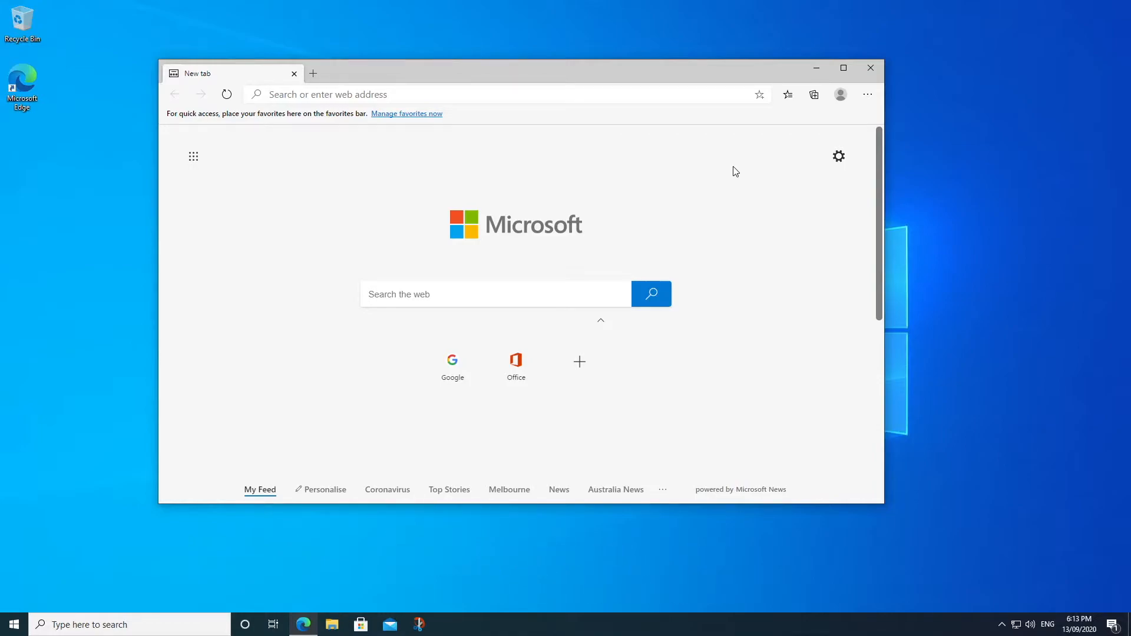
pyautogui.click(842, 69)
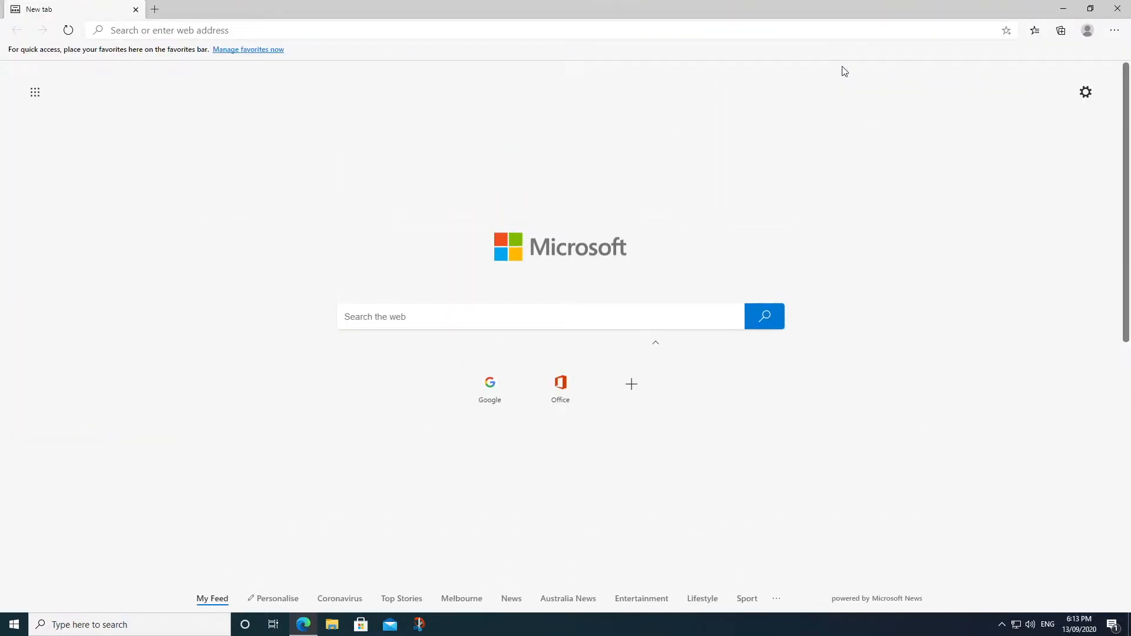
pyautogui.moveTo(1091, 8)
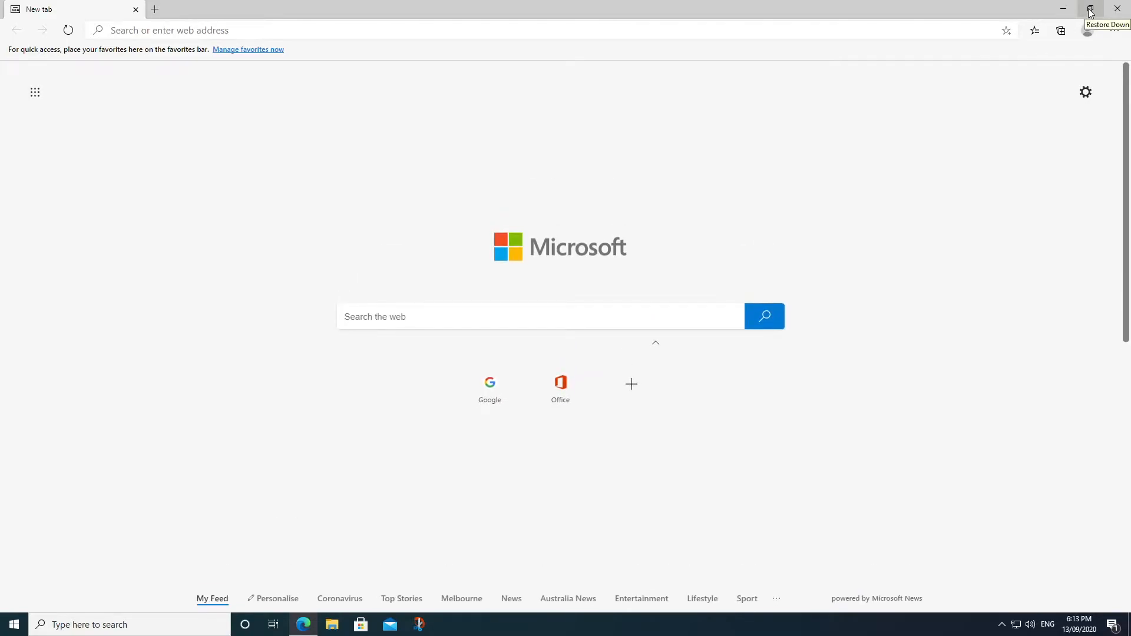
pyautogui.click(1090, 7)
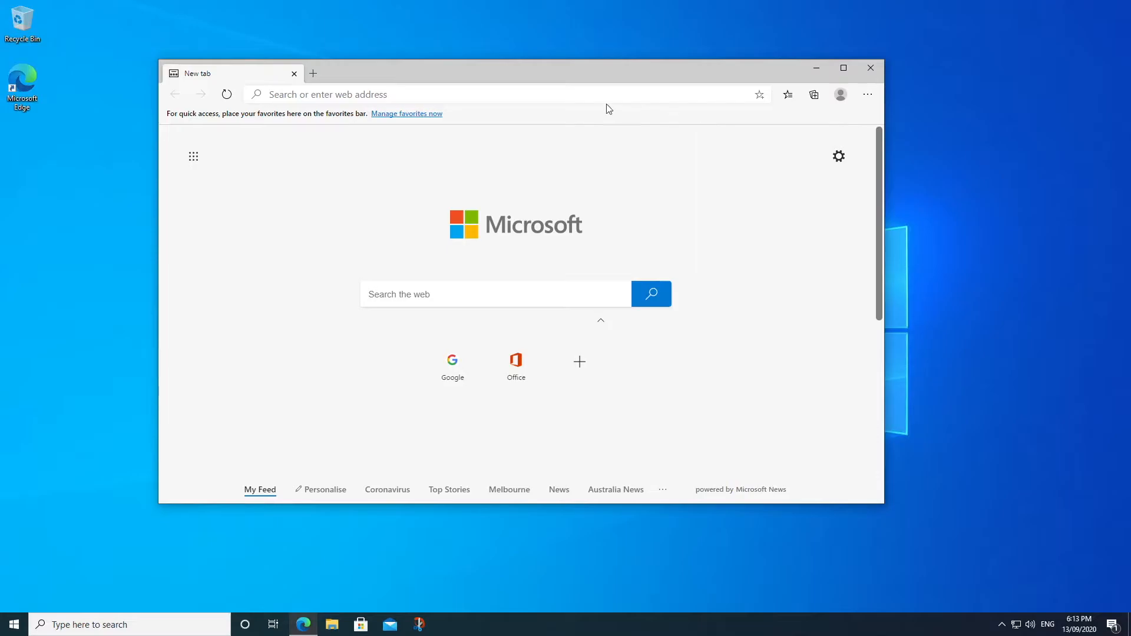
pyautogui.moveTo(619, 267)
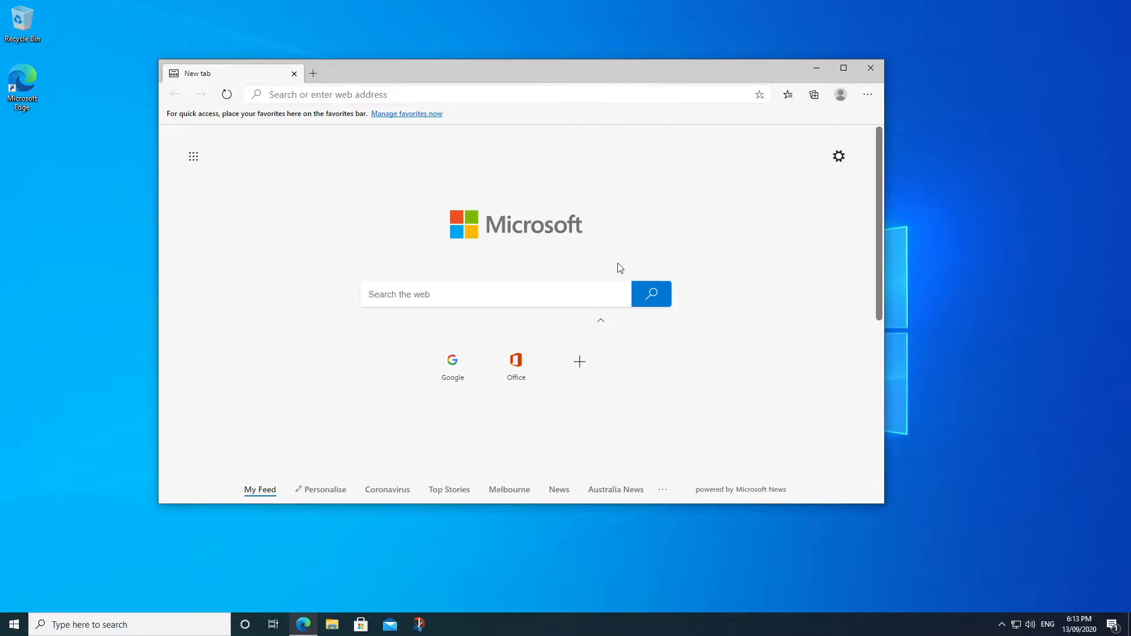
pyautogui.moveTo(591, 505)
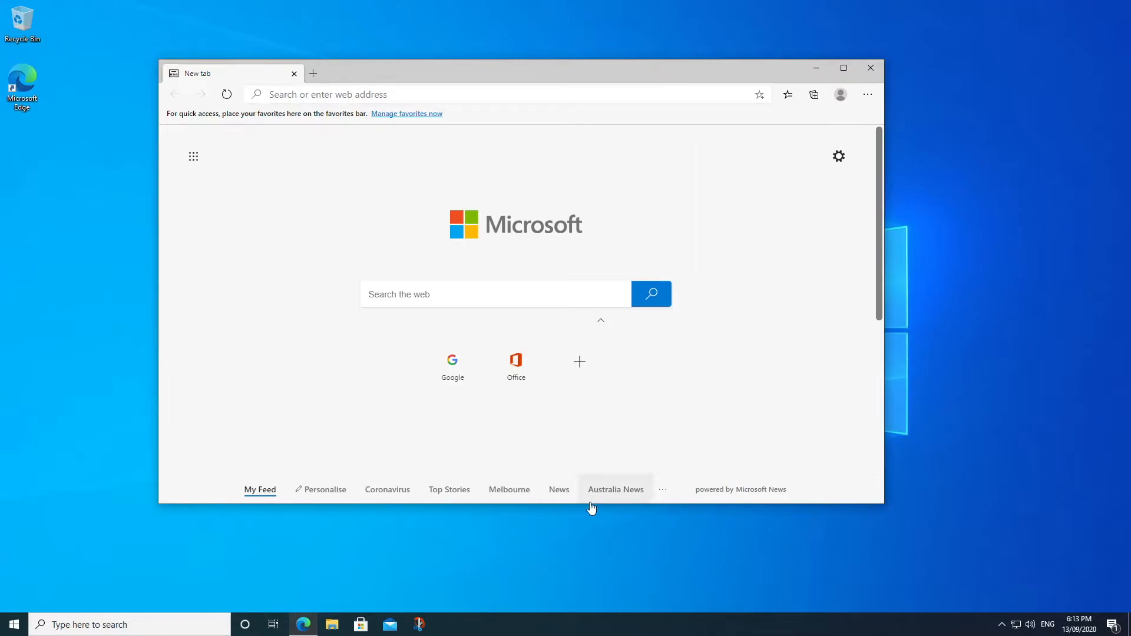
pyautogui.moveTo(424, 335)
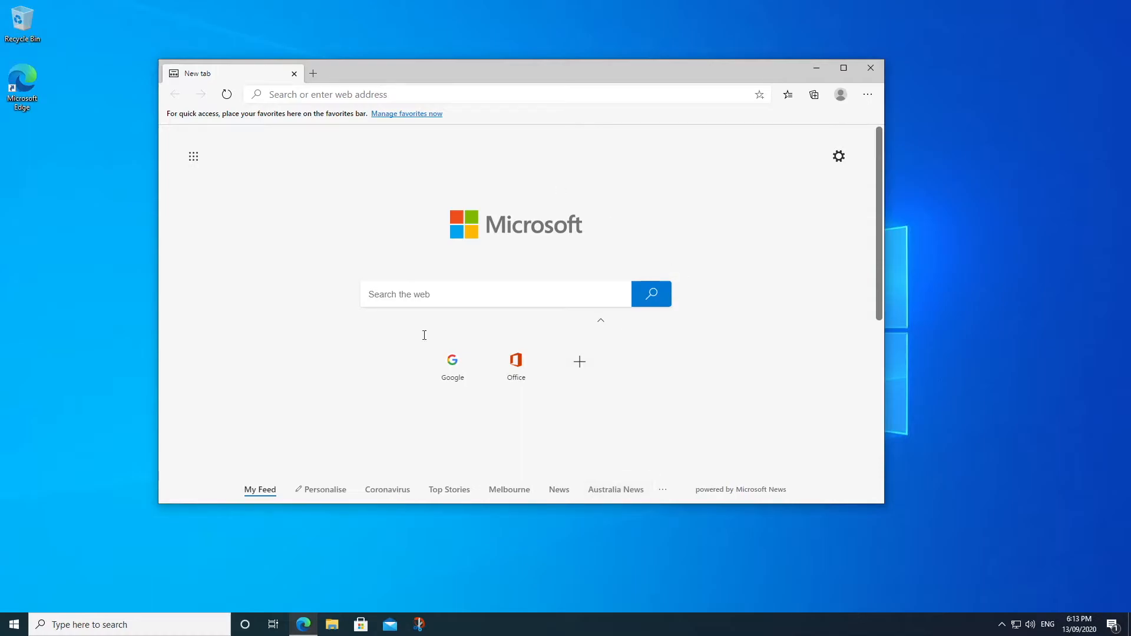
pyautogui.moveTo(714, 247)
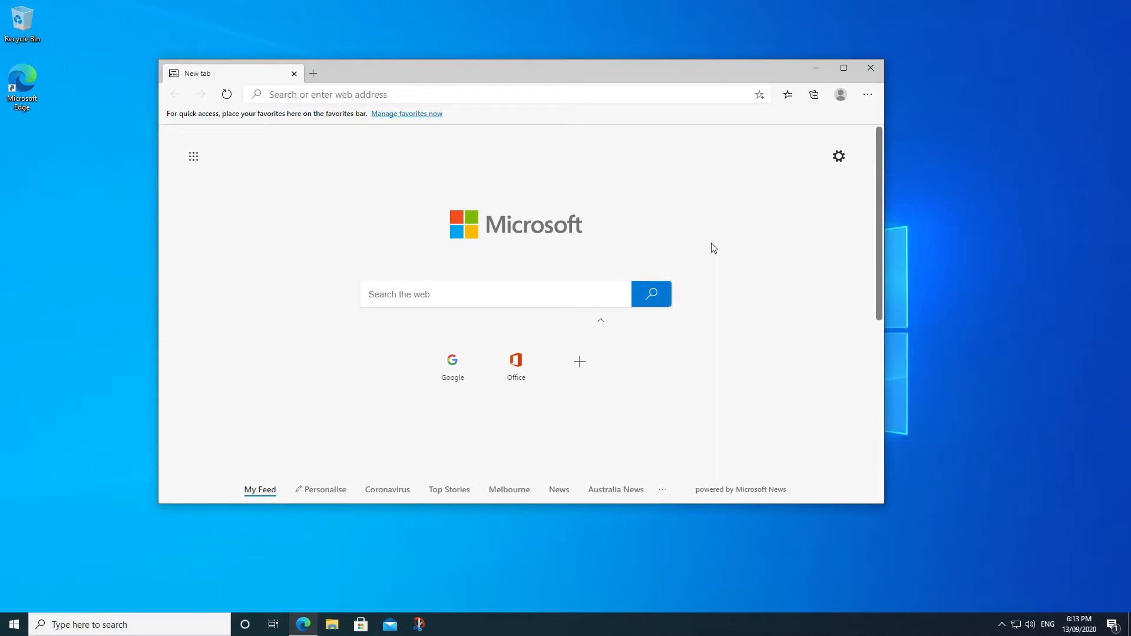
# Toggle Edge into and out of full screen view twice with F11
pyautogui.press('F11')
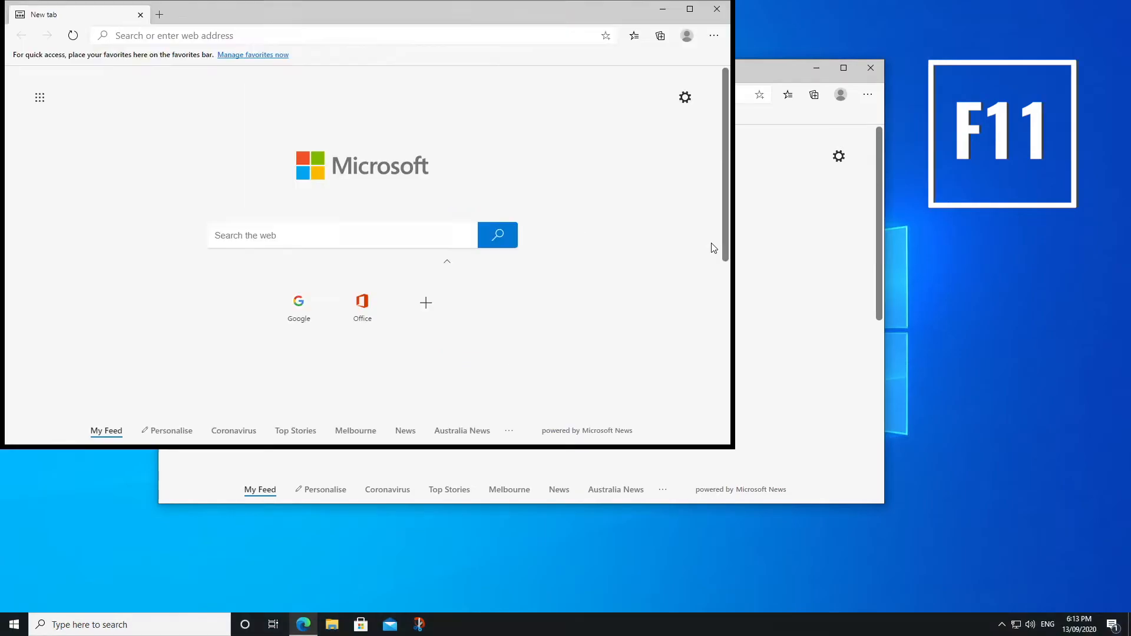
pyautogui.press('F11')
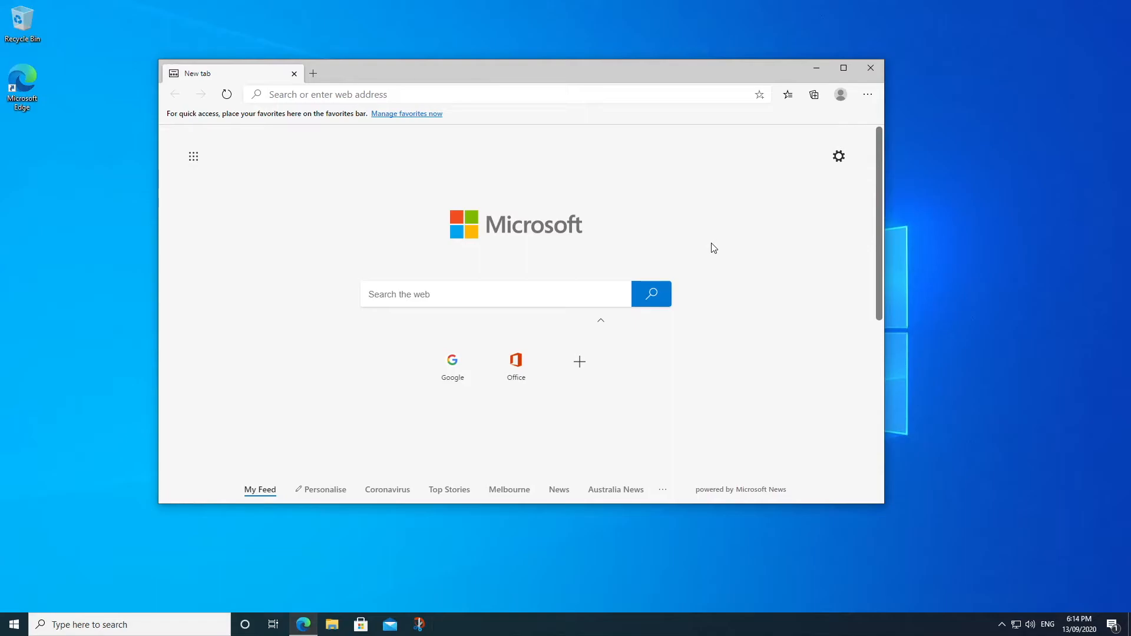
pyautogui.press('F11')
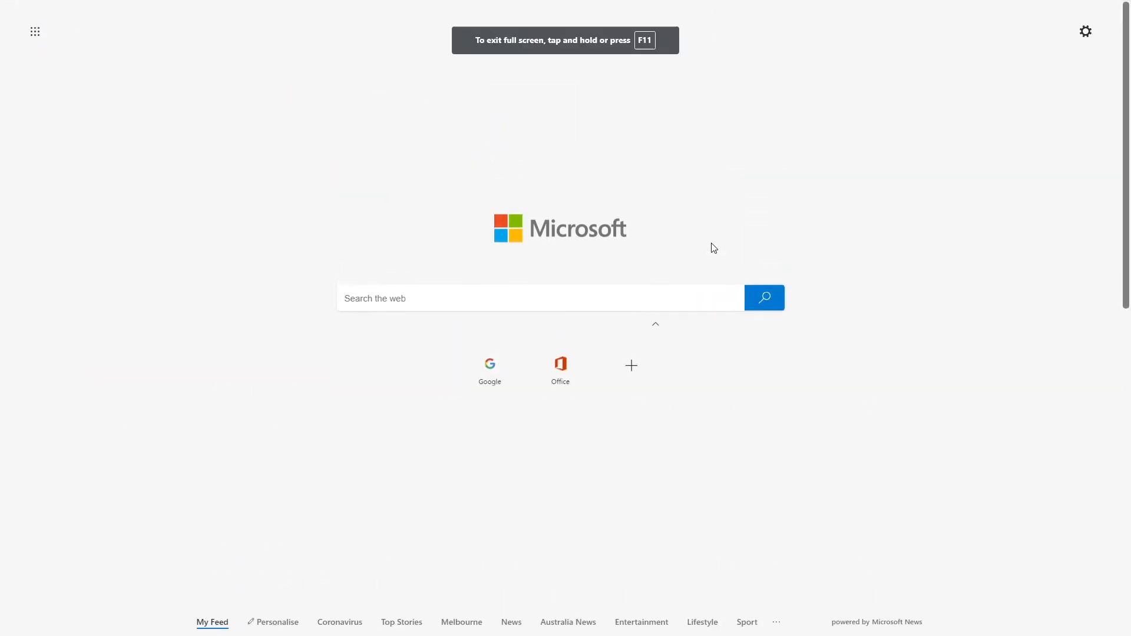
pyautogui.press('F11')
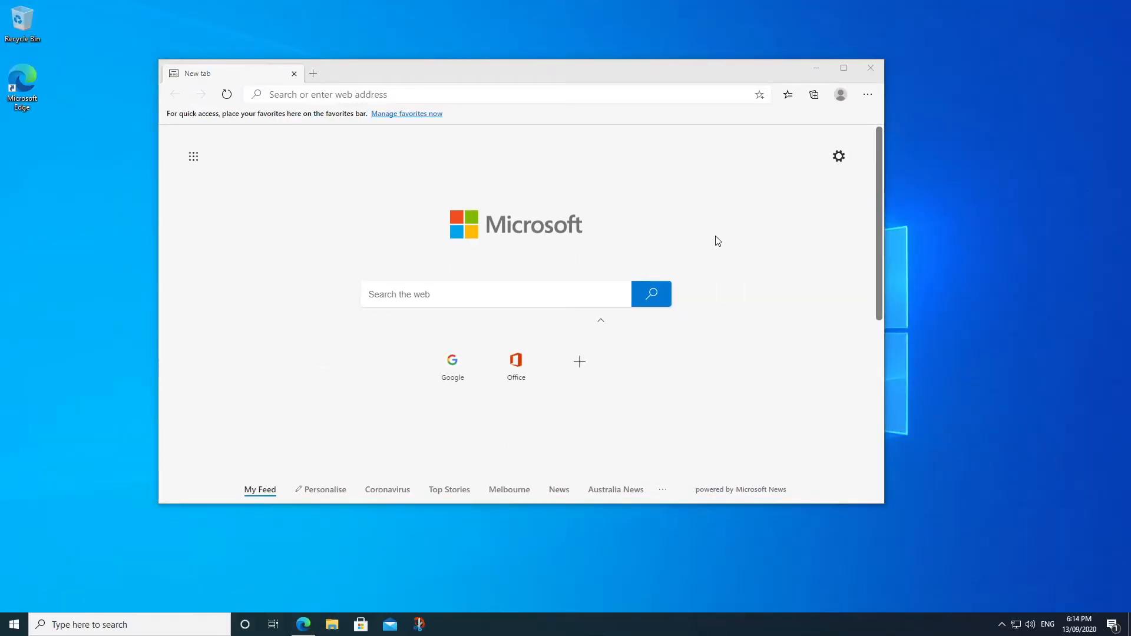
# Search for 'calculator' from the taskbar and launch the Calculator app
pyautogui.click(10, 625)
pyautogui.write('ca')
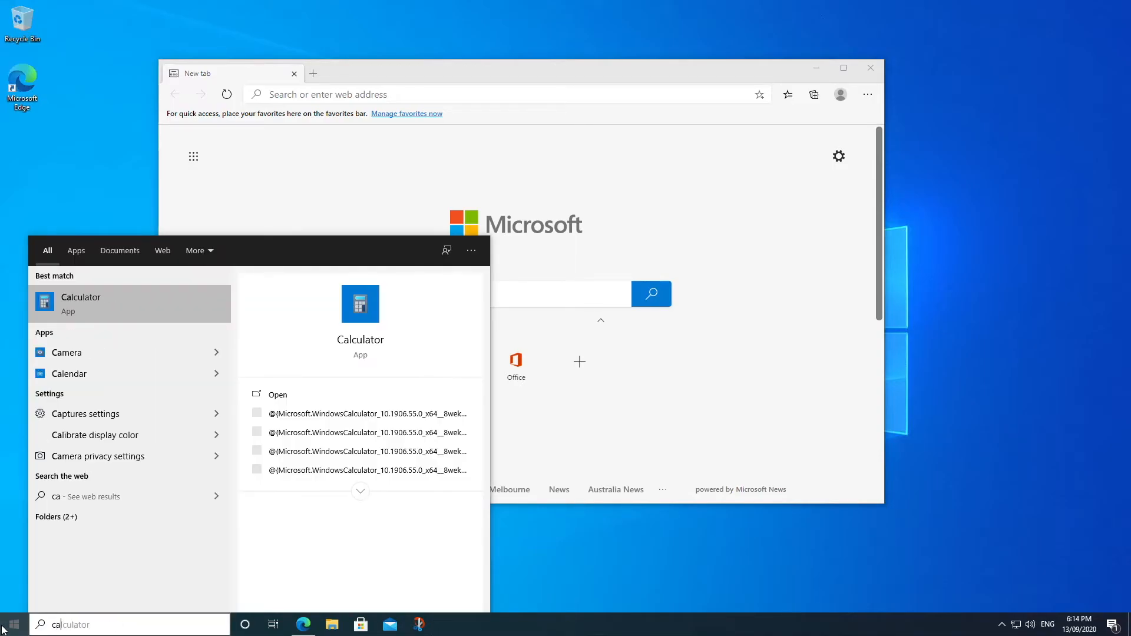
pyautogui.click(80, 304)
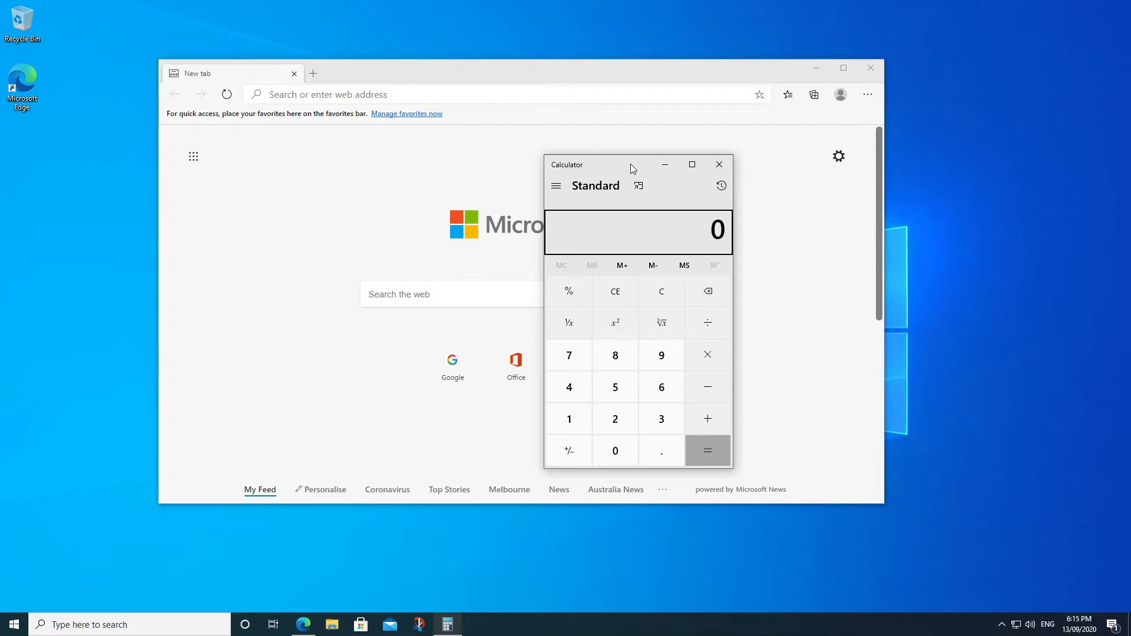
# Maximize Calculator to fill the whole screen with Shift+Win+Enter
pyautogui.press('shift')
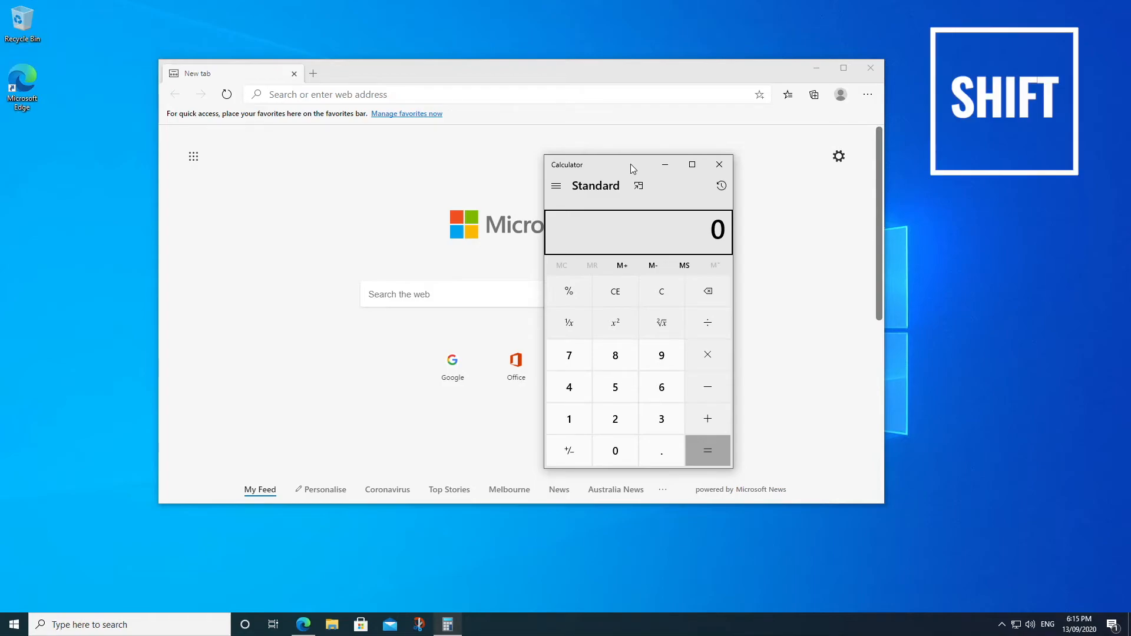
pyautogui.press('Win')
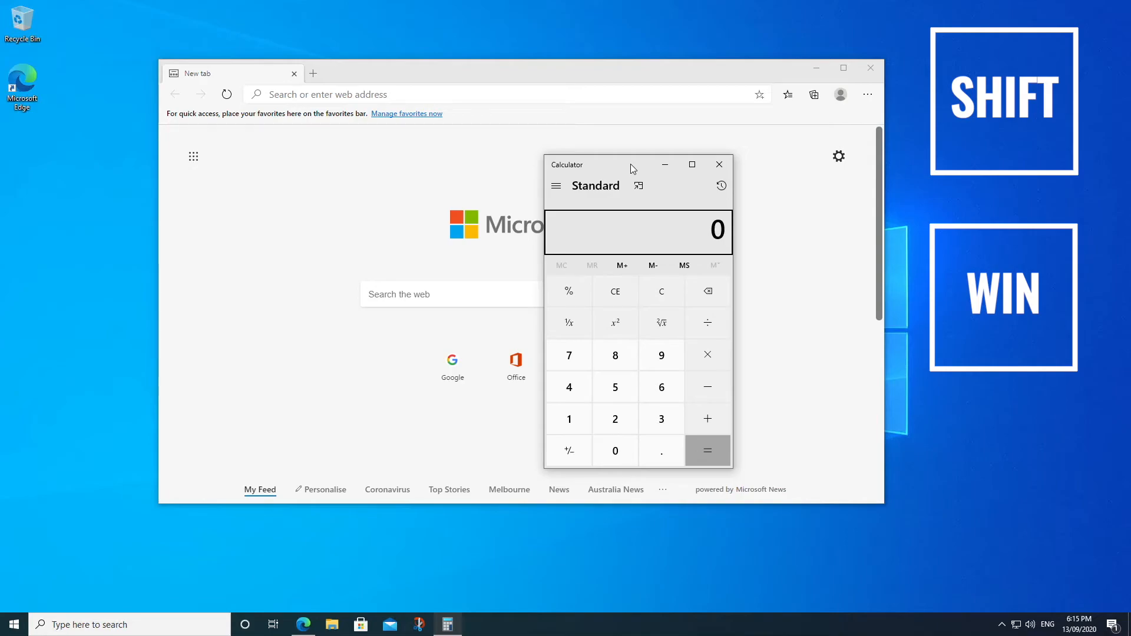
pyautogui.press('Enter')
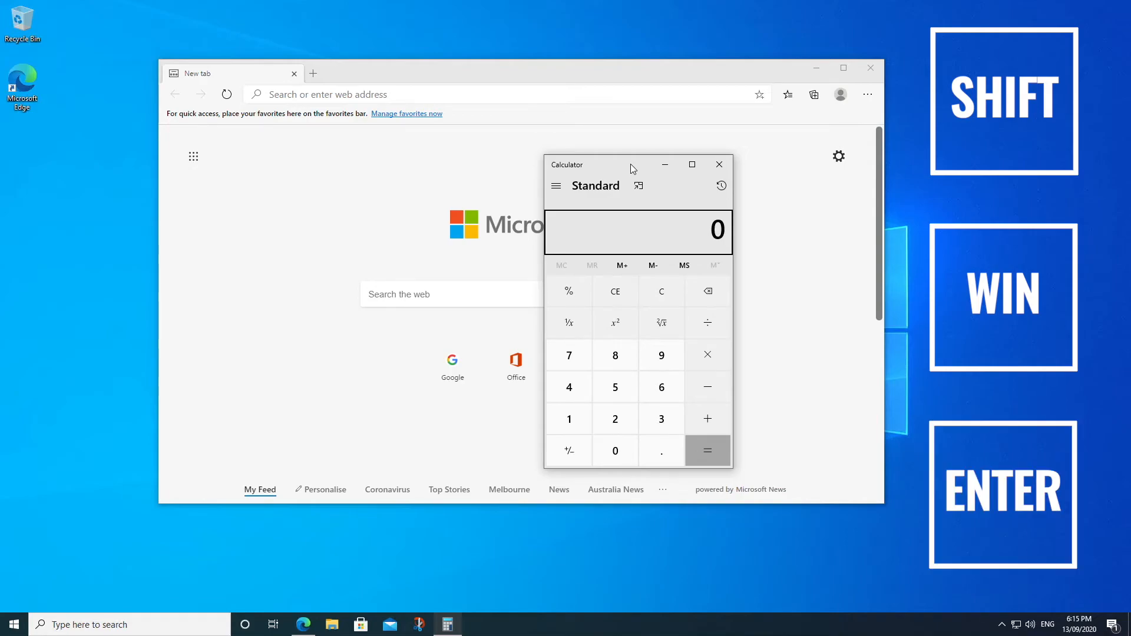
pyautogui.click(692, 164)
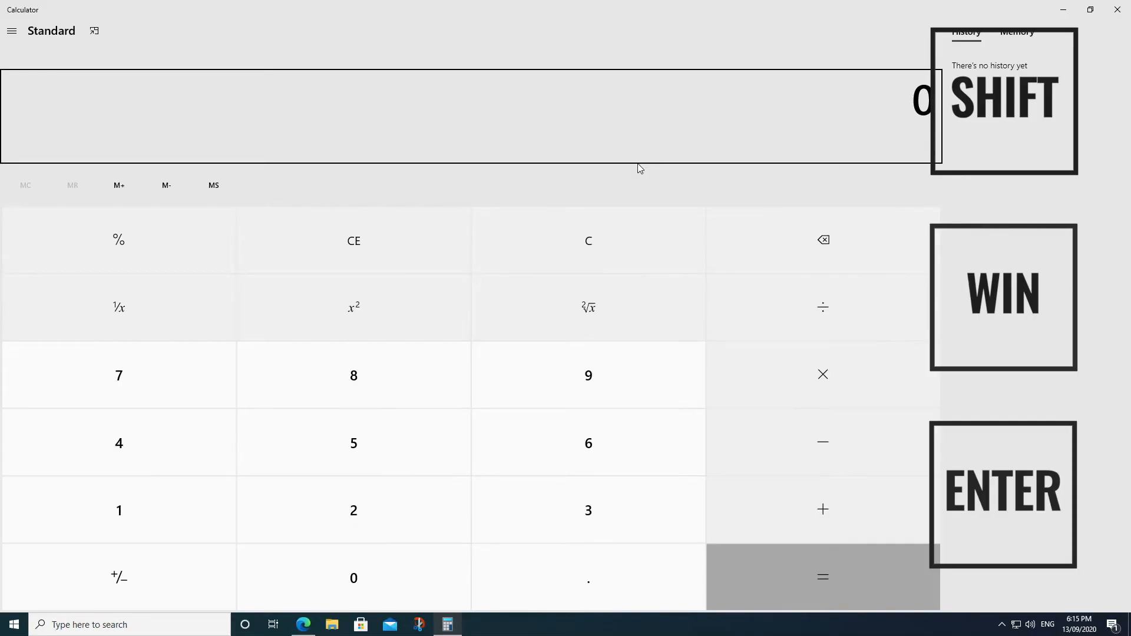